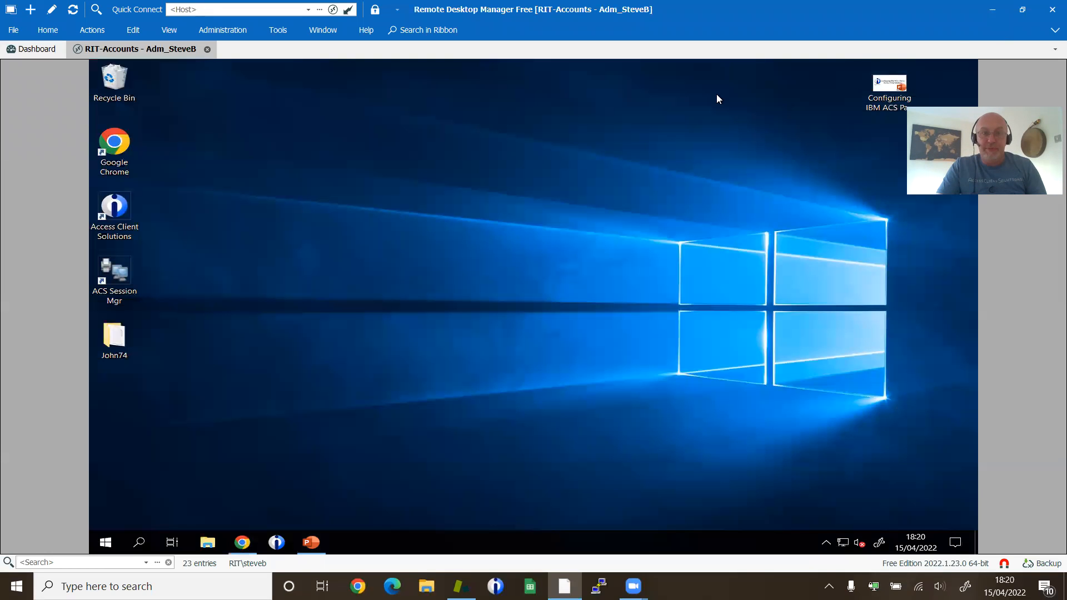
mouse_move(194, 190)
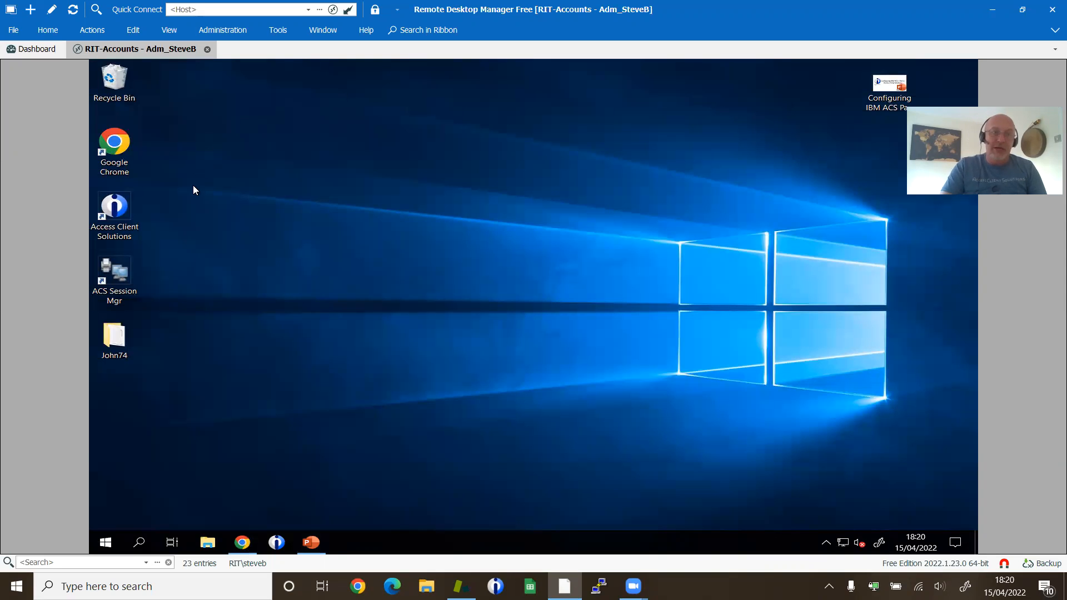
Step: Launch Access Client Solutions, review the ordinary Preferences tabs and dismiss them unchanged
click(114, 208)
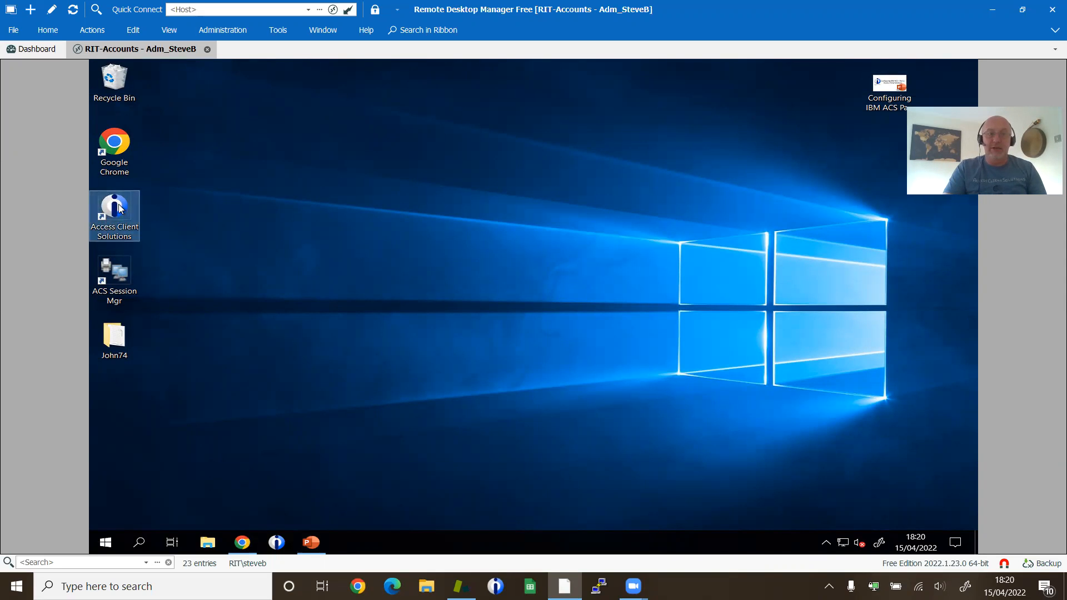
double_click(113, 207)
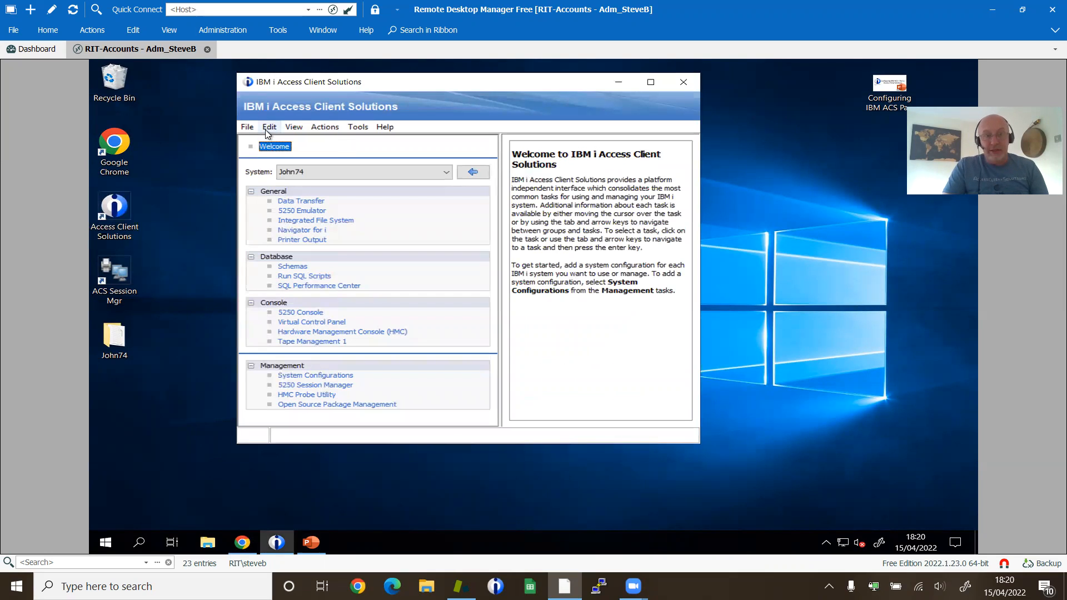
click(269, 127)
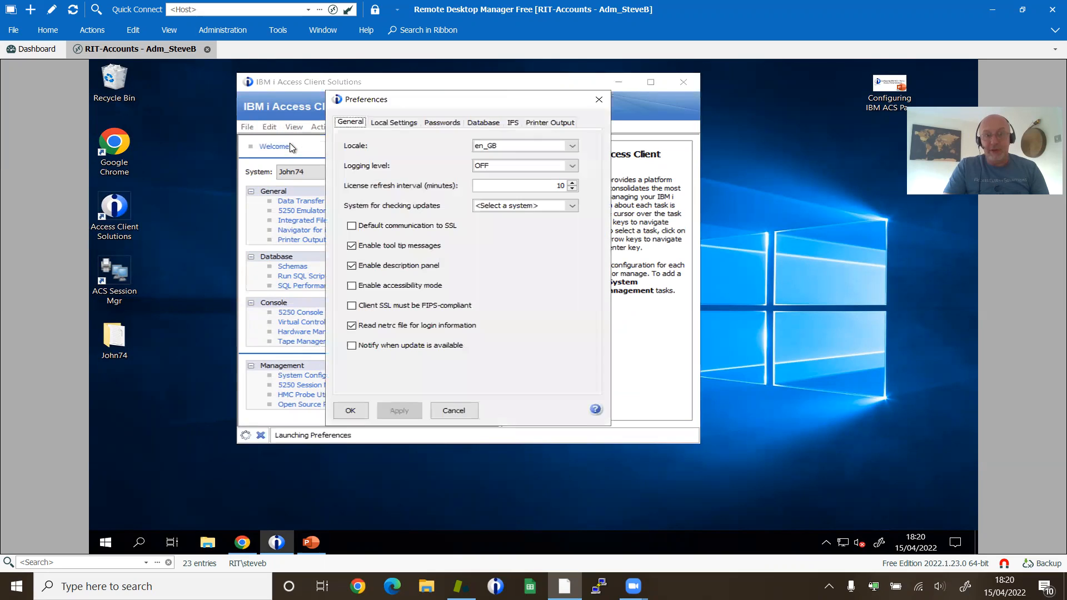
mouse_move(356, 140)
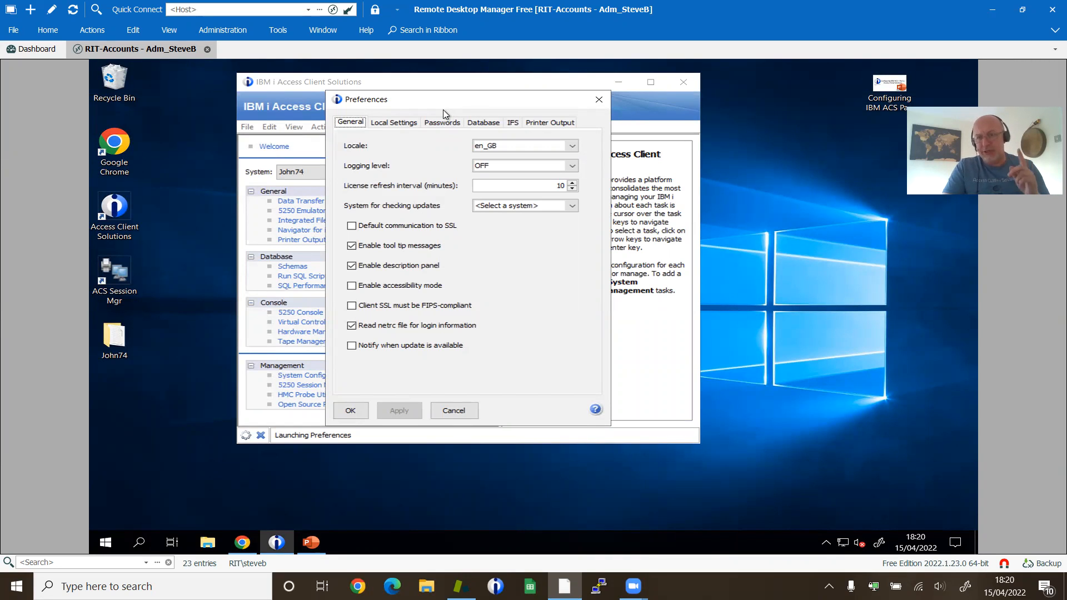
mouse_move(501, 118)
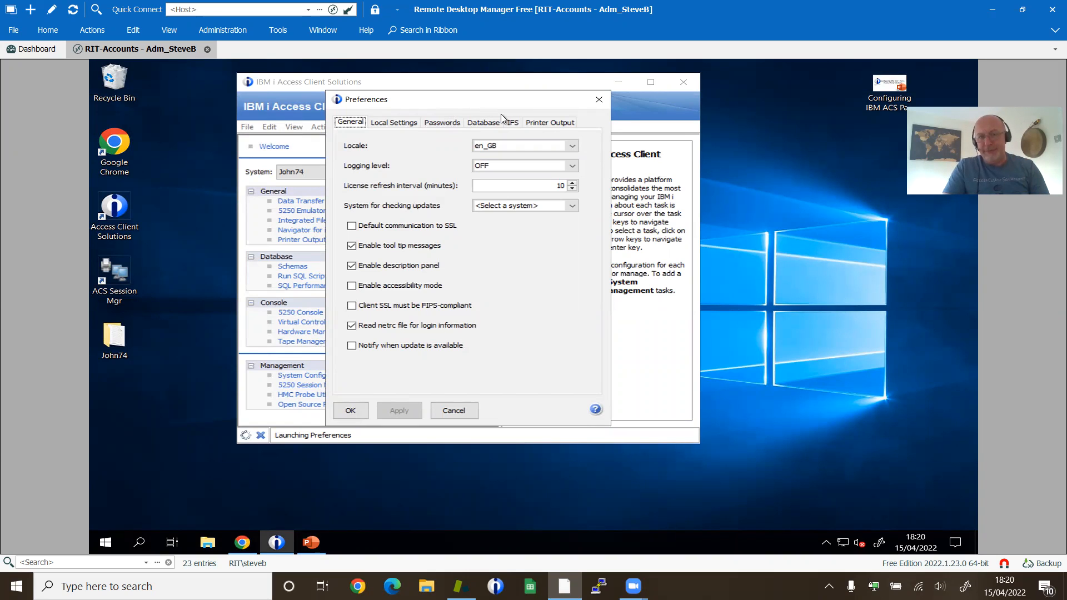
click(454, 412)
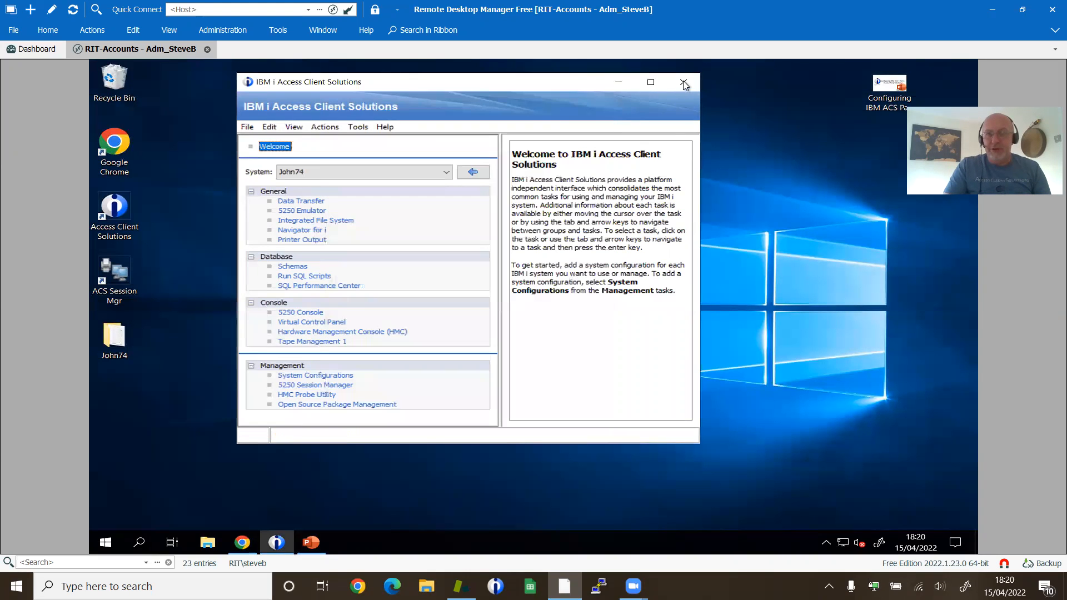
Step: Close ACS and relaunch it via Run as administrator, confirming the User Account Control prompt
click(683, 82)
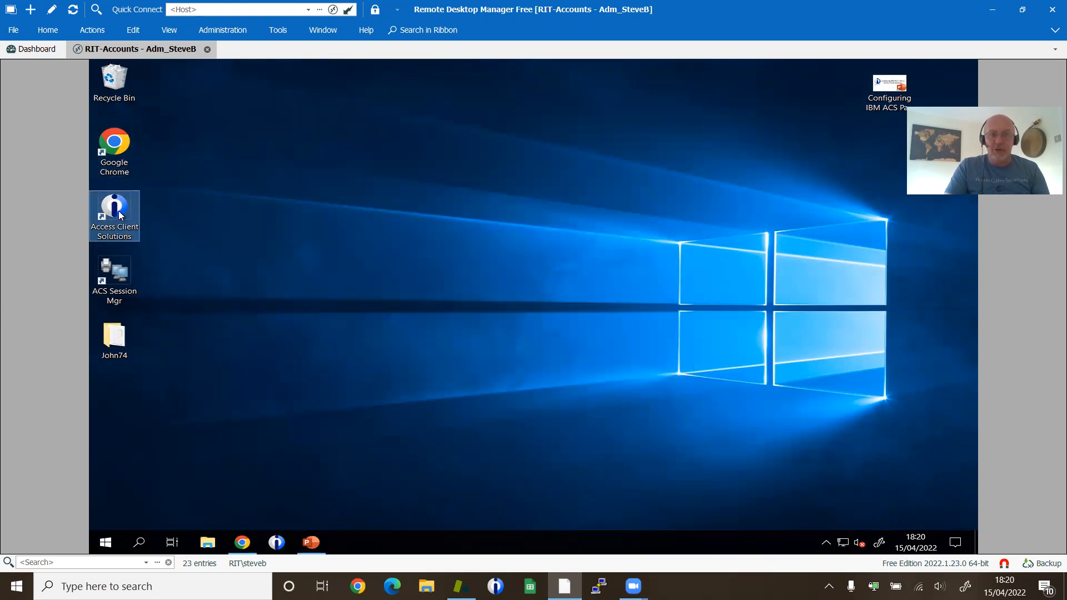
right_click(118, 216)
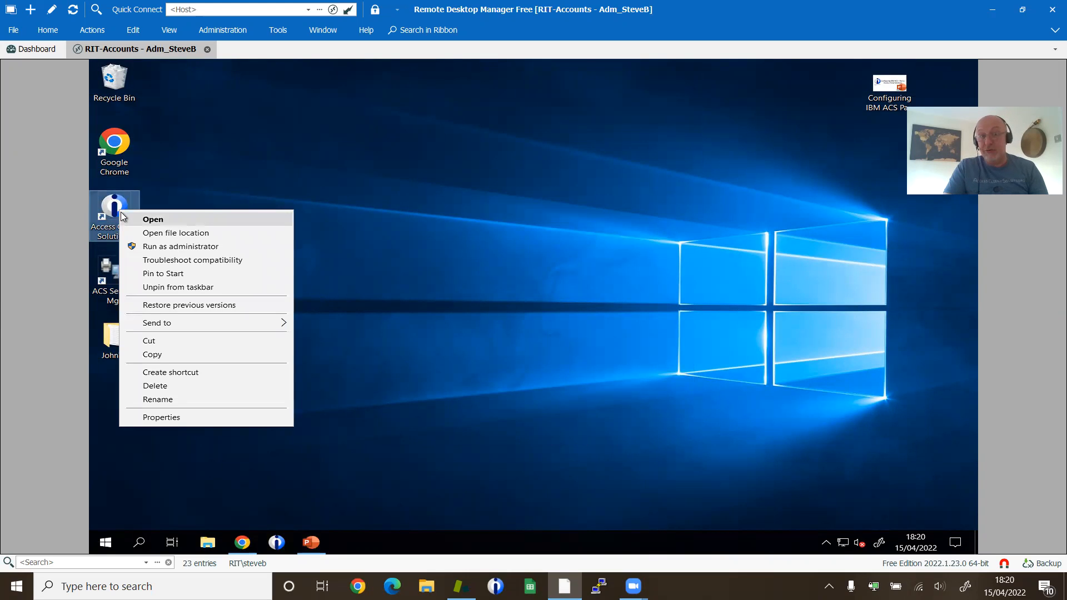
mouse_move(185, 251)
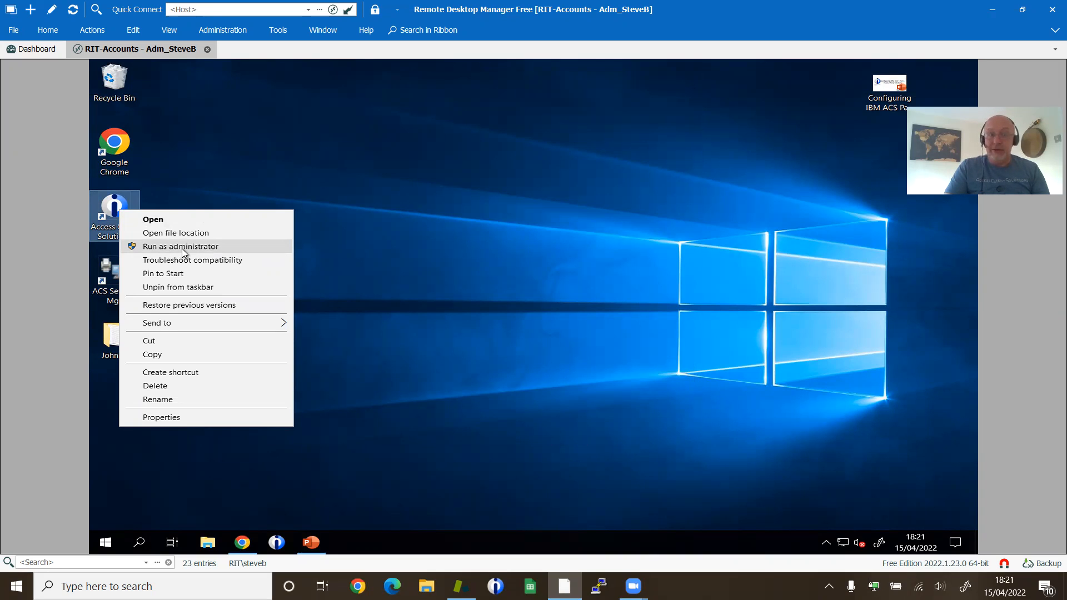
click(180, 246)
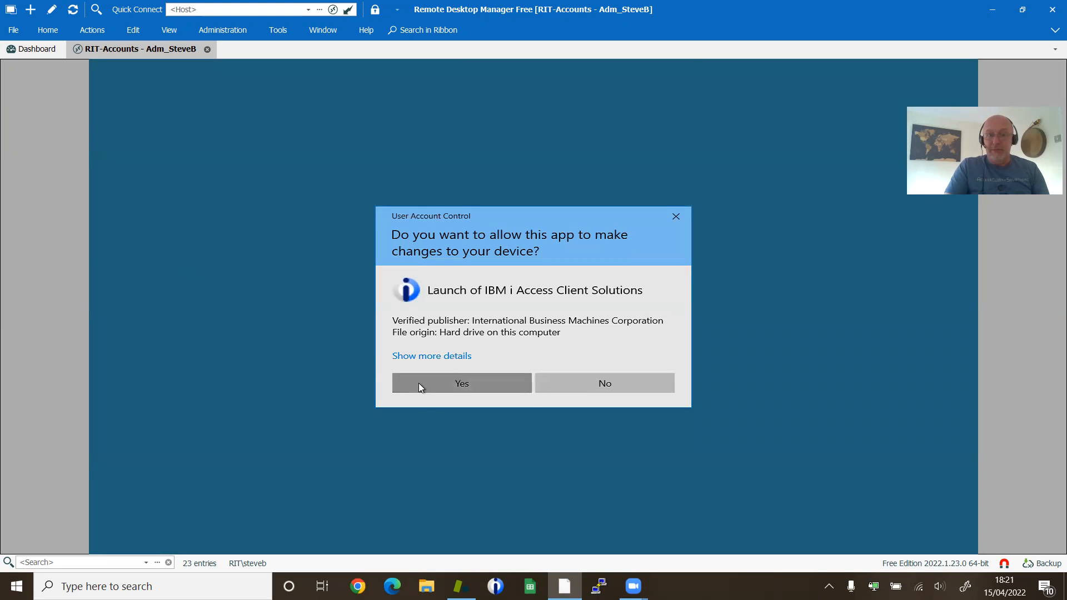
click(461, 384)
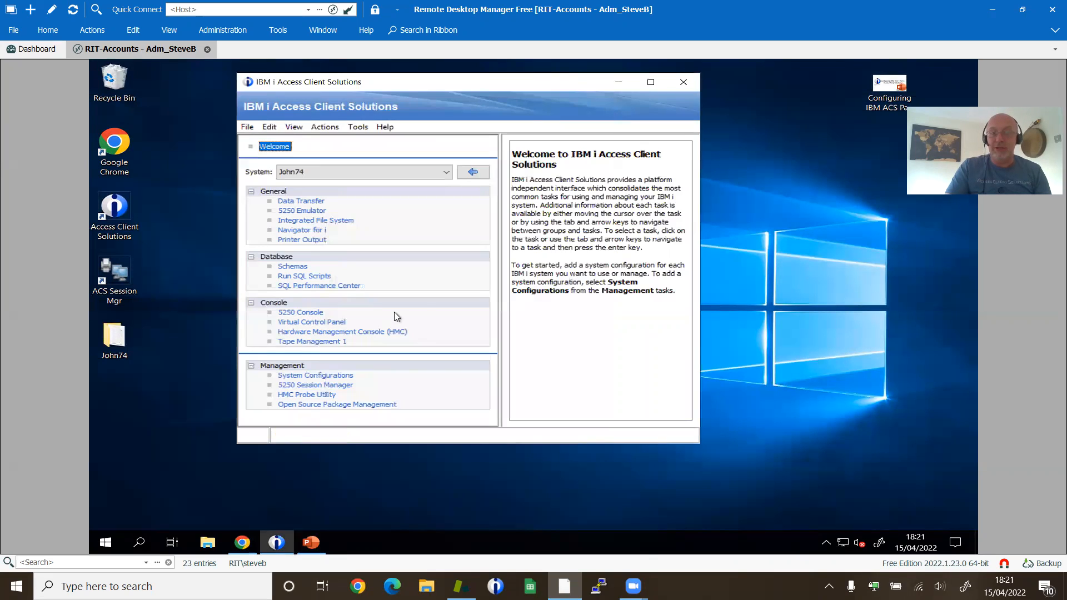
Step: Show the Restrictions list in administrator Preferences and move the dialog beside the task list
click(268, 127)
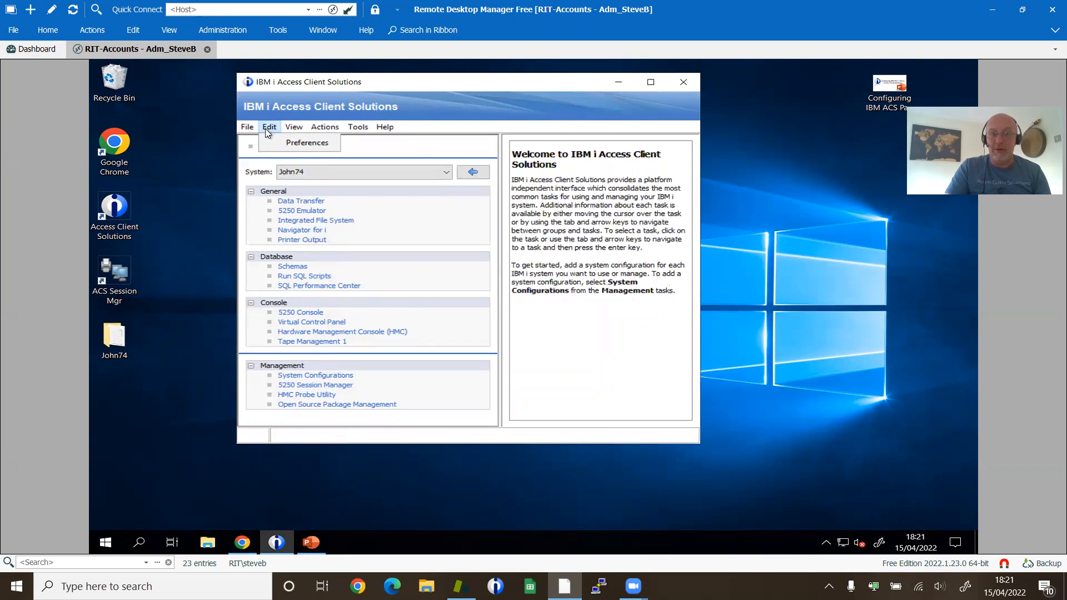
click(304, 142)
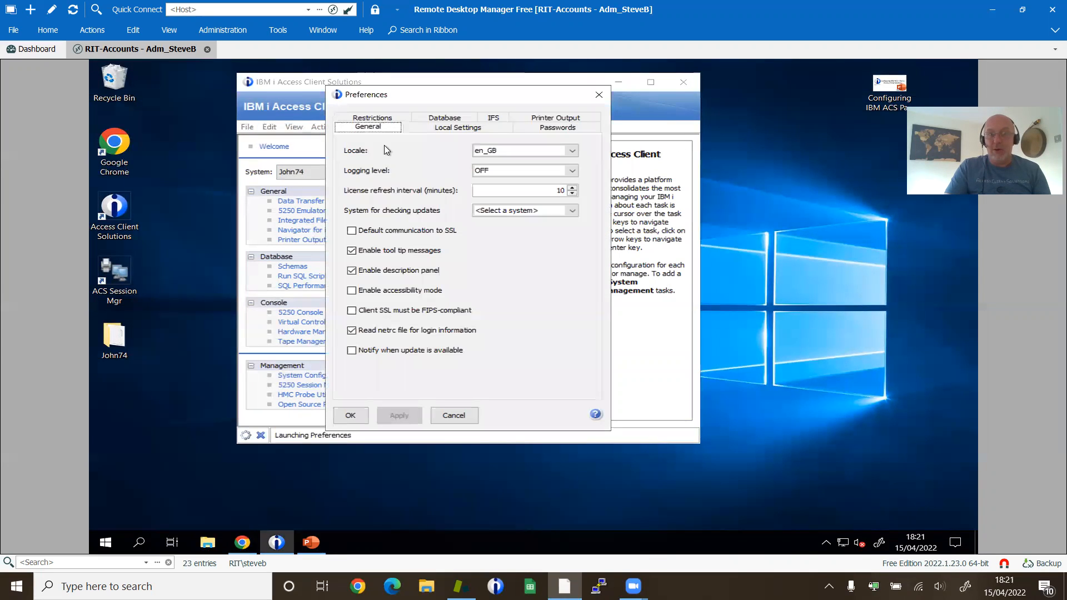
click(371, 118)
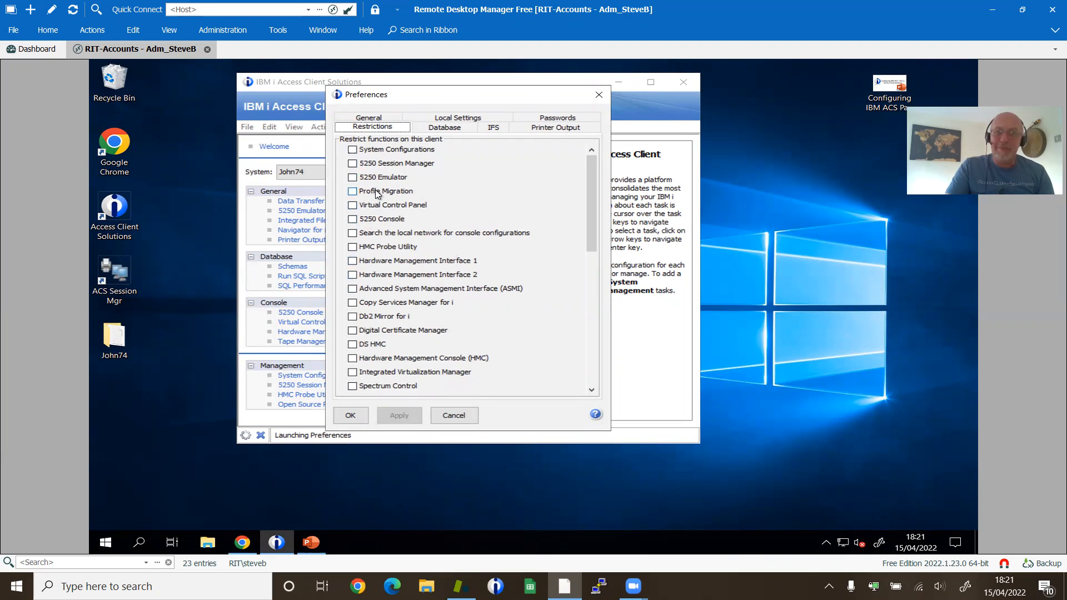
scroll(down, 3)
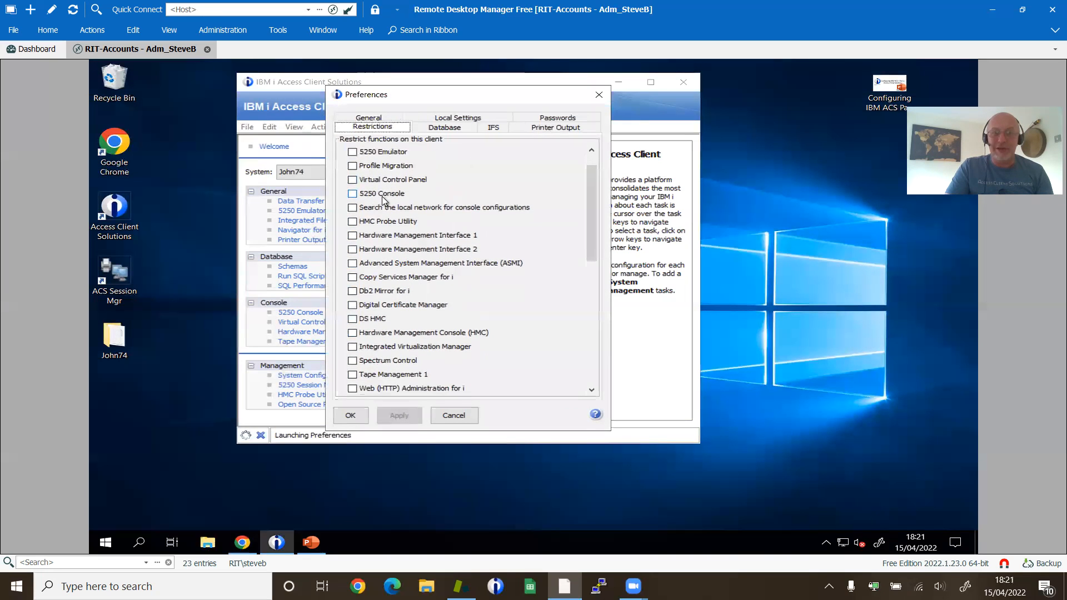
drag(366, 94, 457, 92)
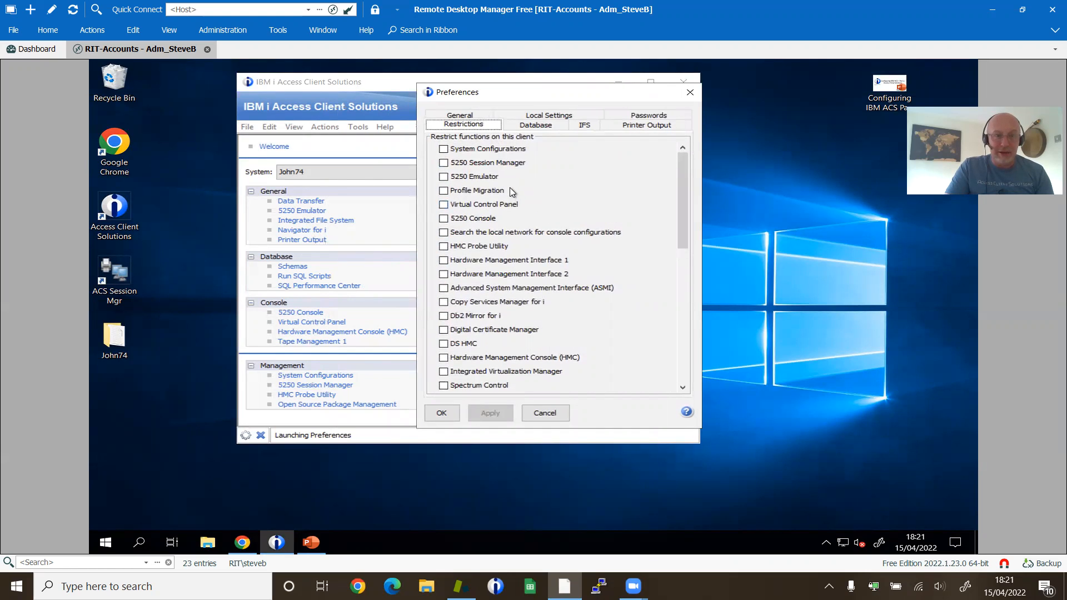
mouse_move(505, 174)
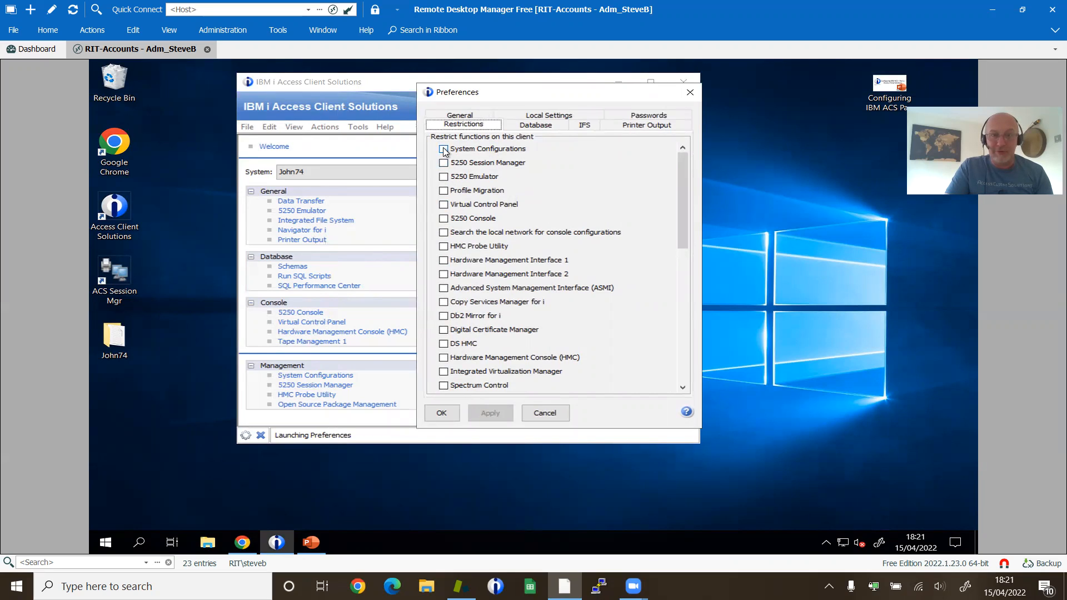
Step: Tick System Configurations, 5250 Console, HMC Probe Utility and 5250 Session Manager as restricted
click(442, 149)
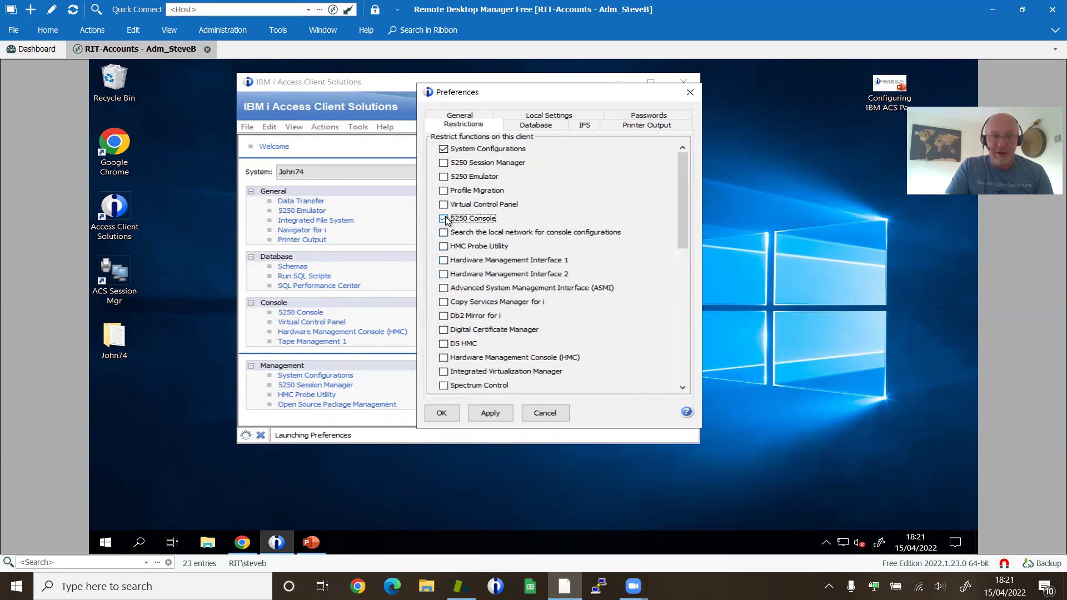
click(443, 218)
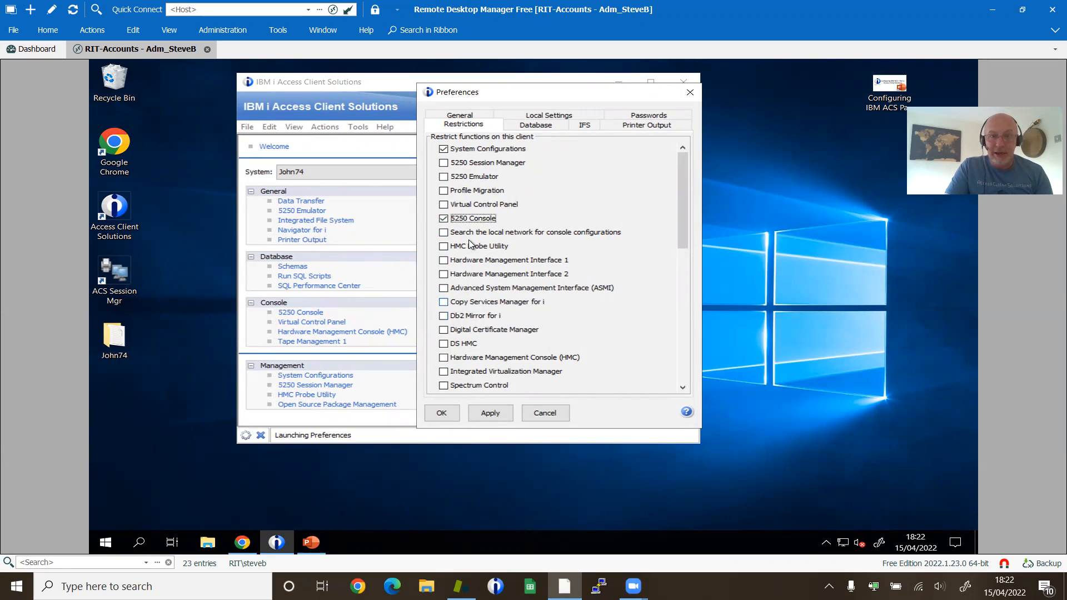
click(442, 246)
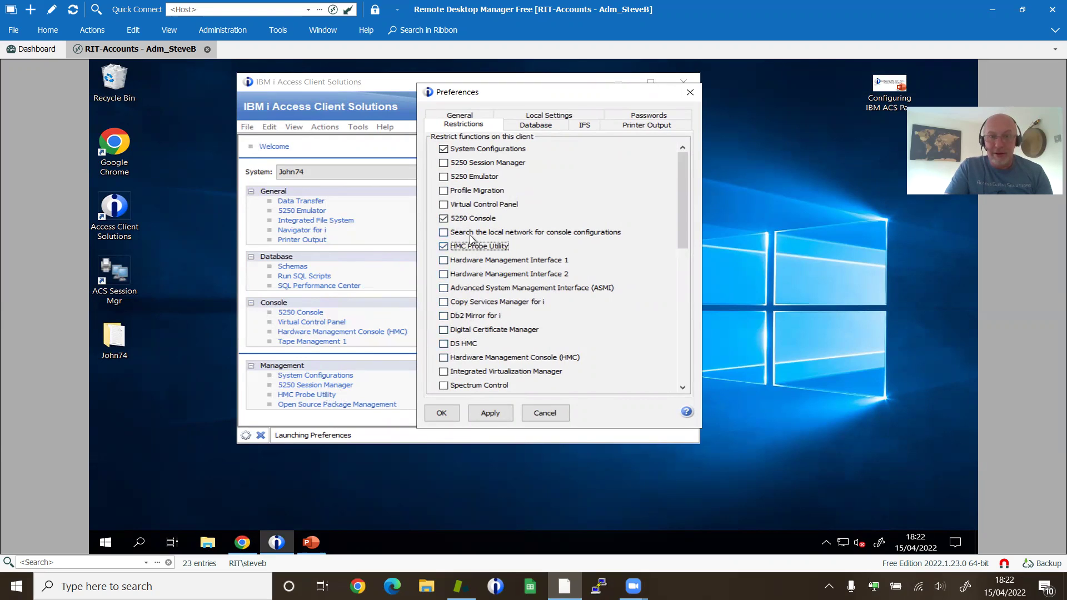
click(442, 163)
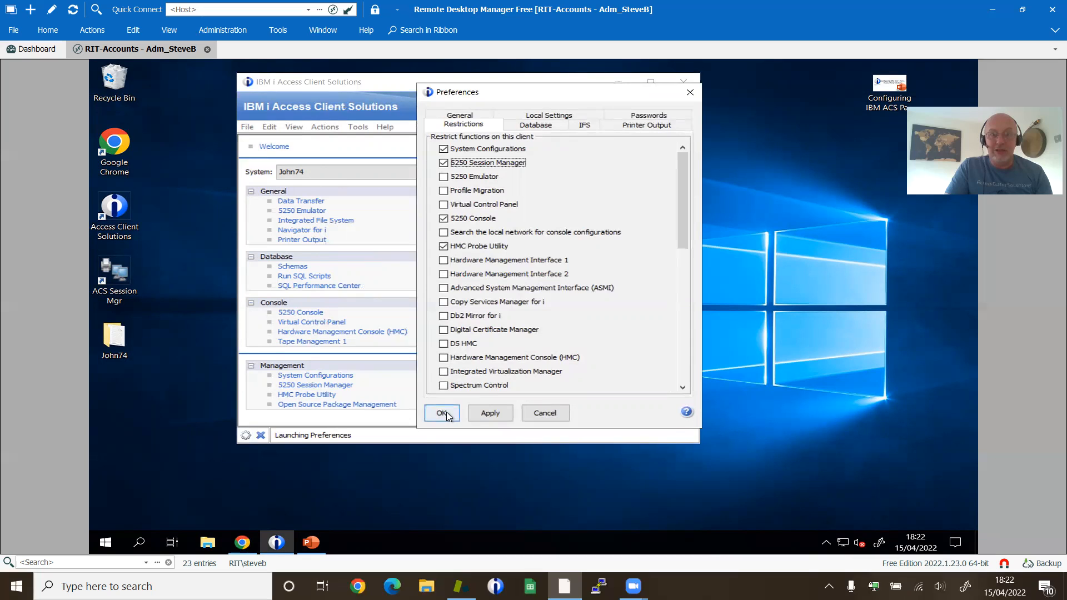
Step: Save the restrictions with OK and acknowledge the restart-required notice
click(442, 413)
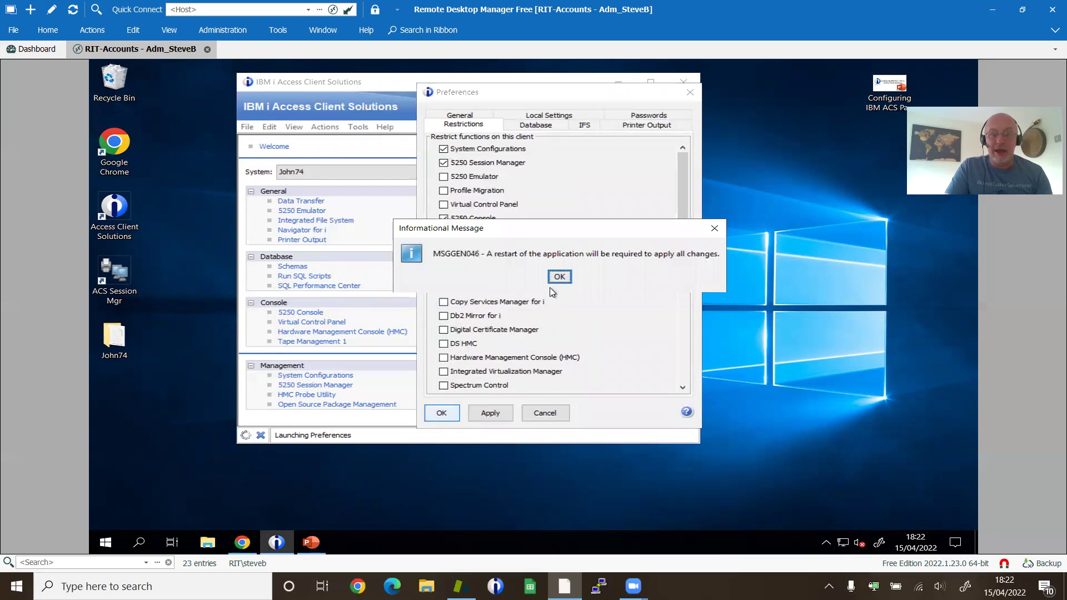
click(559, 277)
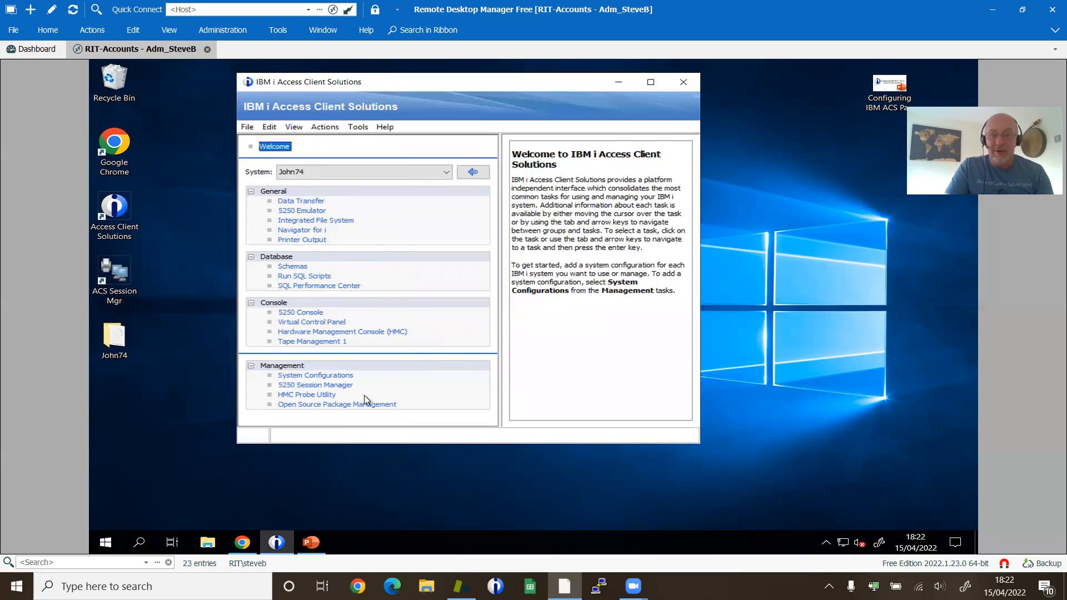
click(316, 376)
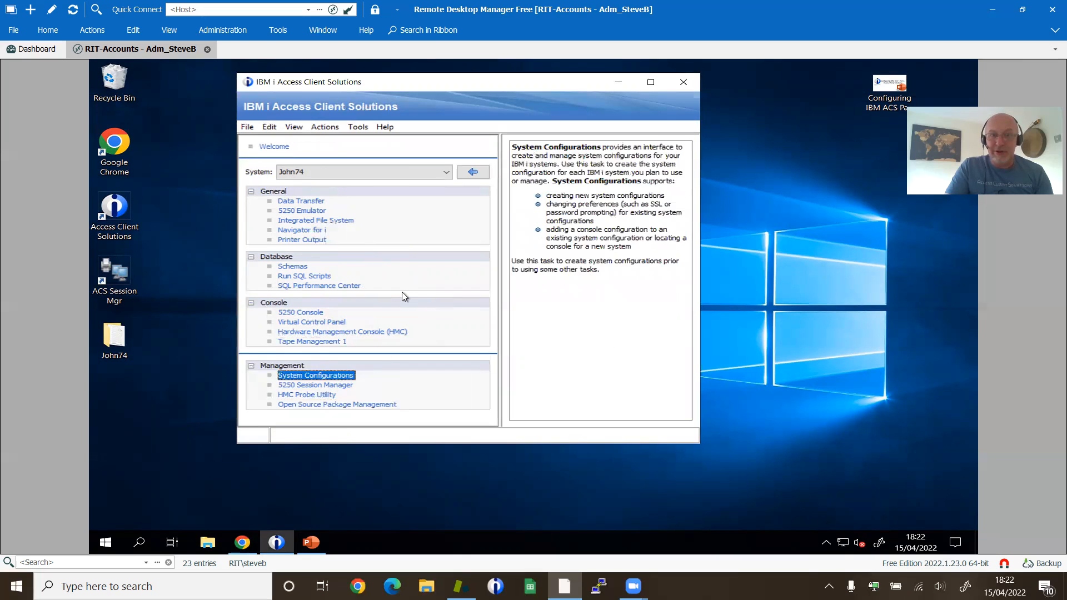
Step: Restart ACS from the desktop shortcut and check the remaining tasks like Virtual Control Panel
click(343, 331)
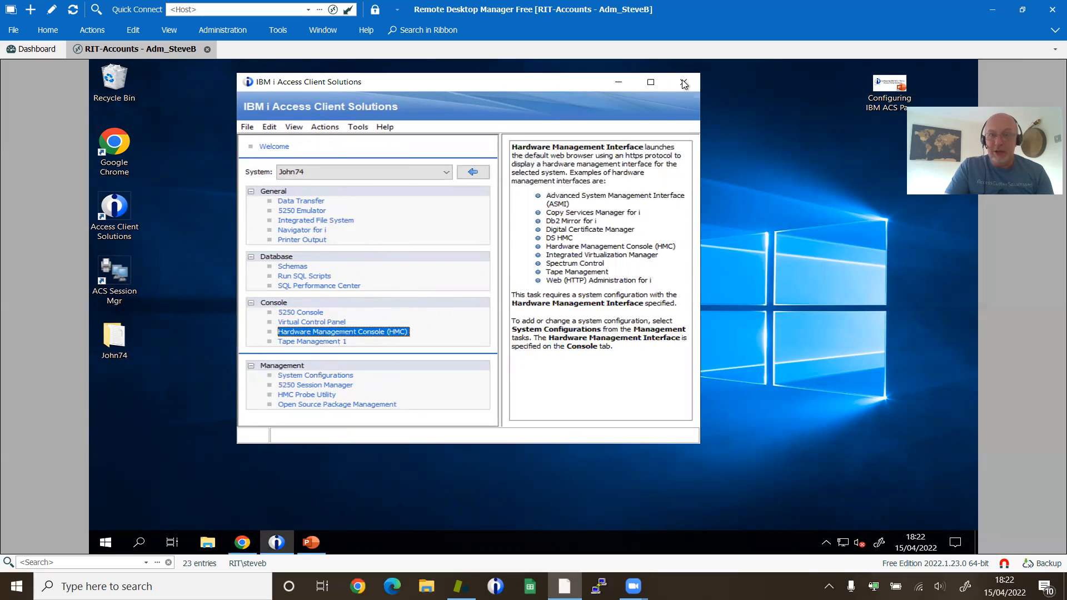
click(683, 82)
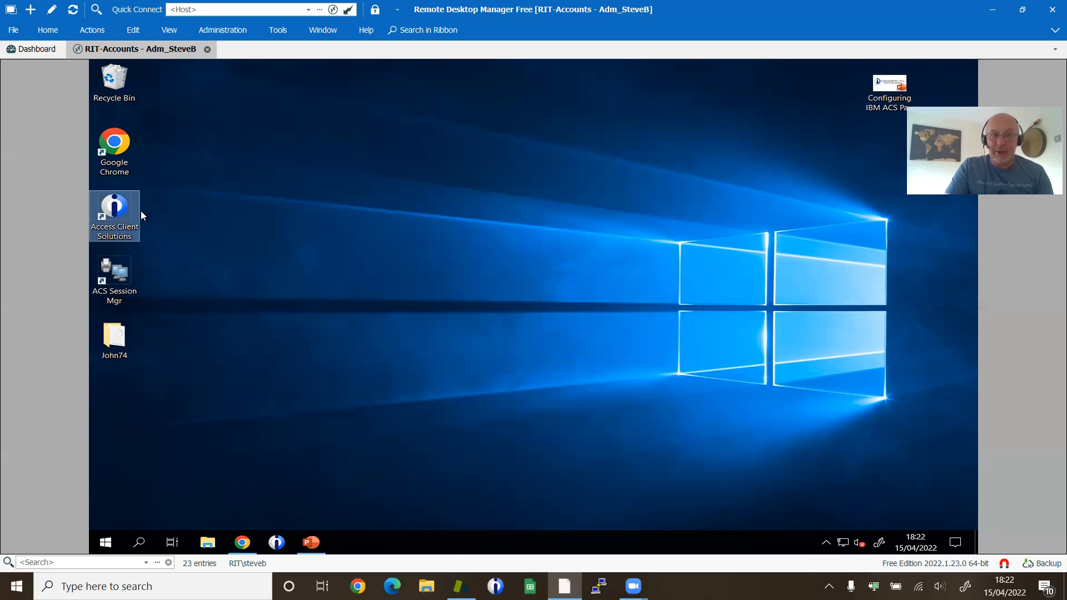
double_click(113, 206)
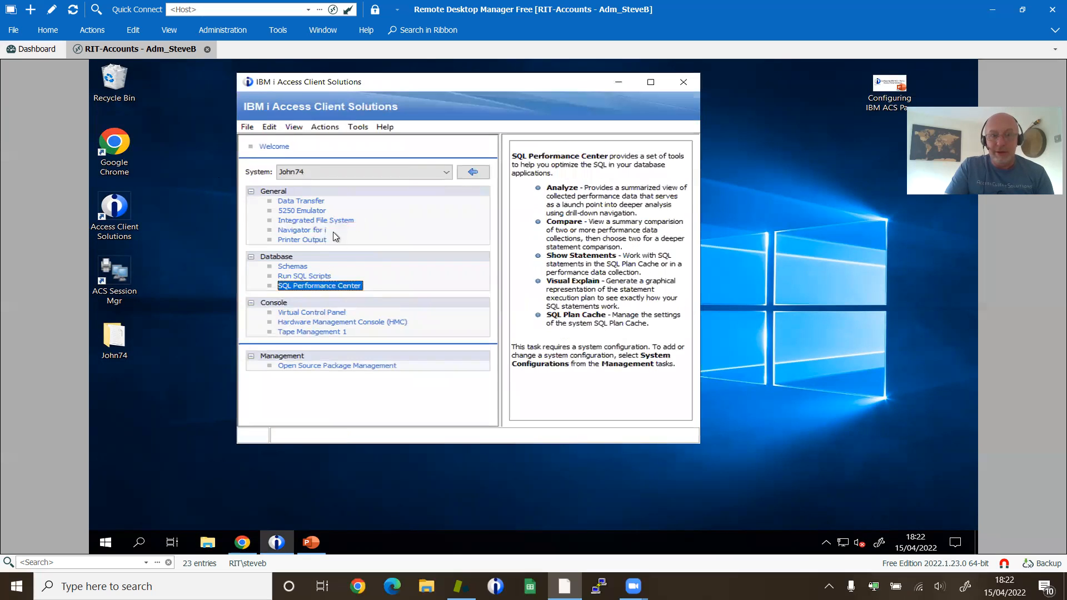
click(311, 312)
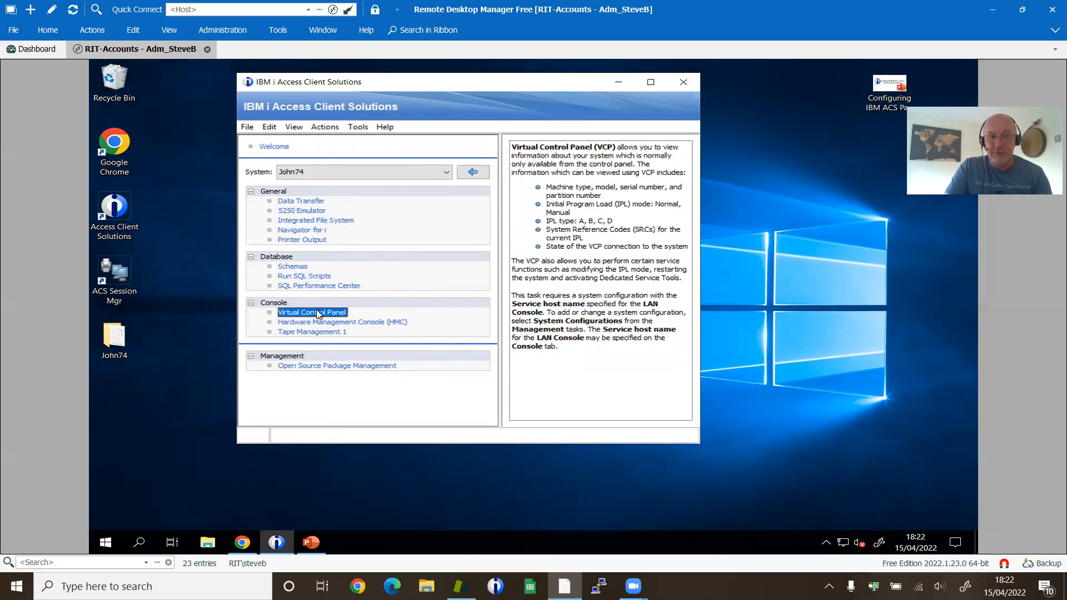
click(337, 366)
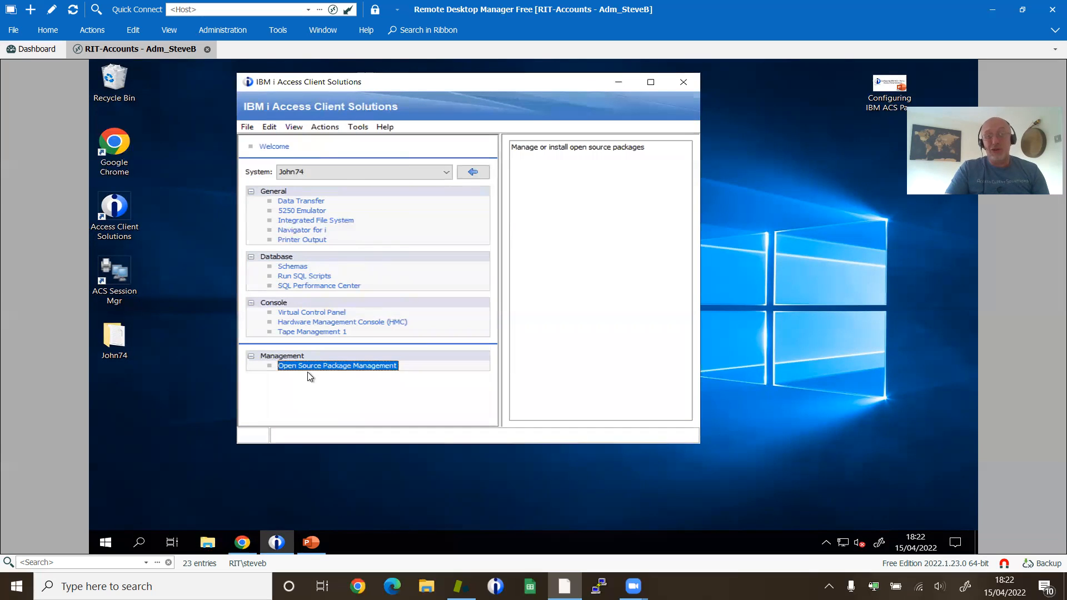
Step: Confirm the ordinary Preferences show no Restrictions tab, then close the client
click(269, 126)
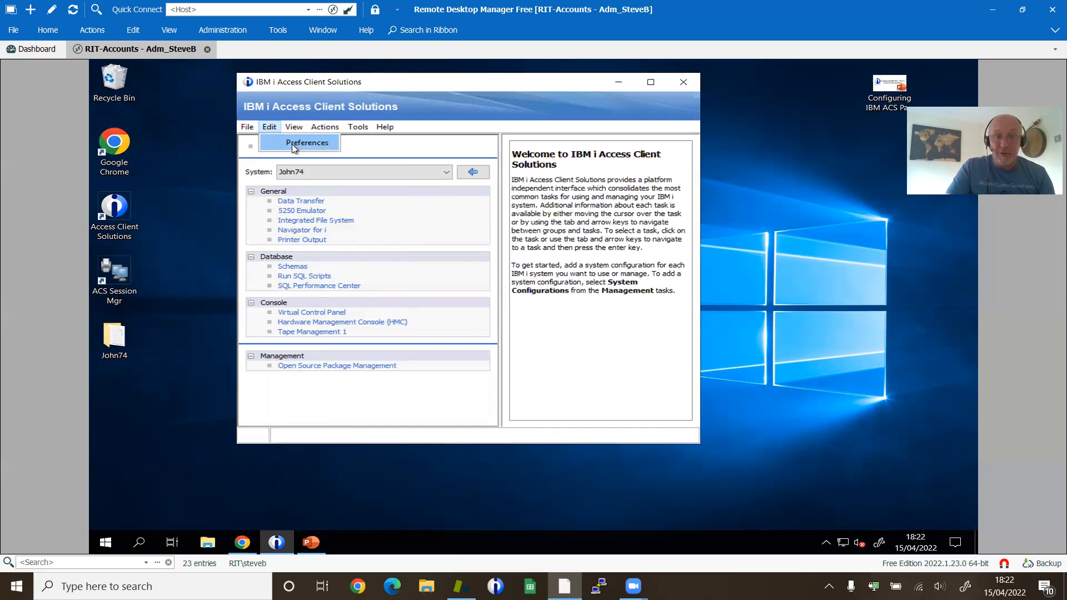
click(309, 143)
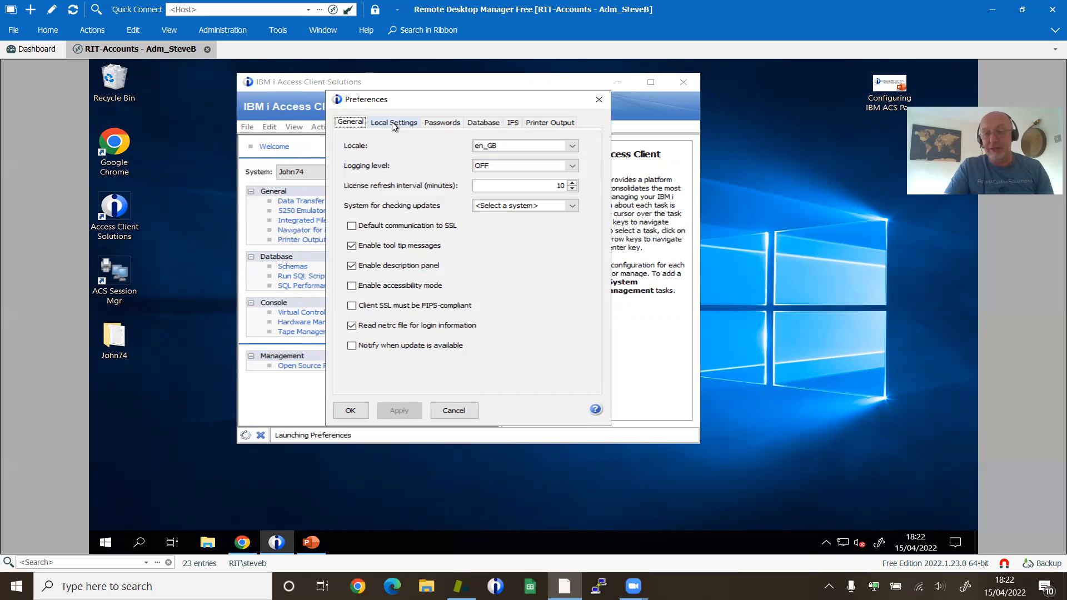
mouse_move(415, 177)
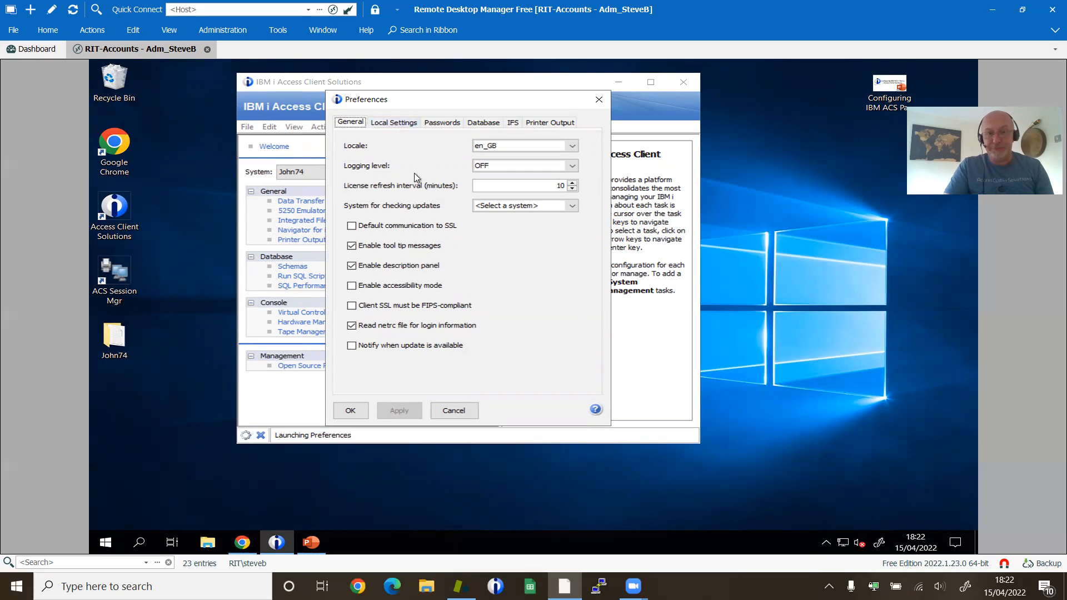
click(454, 412)
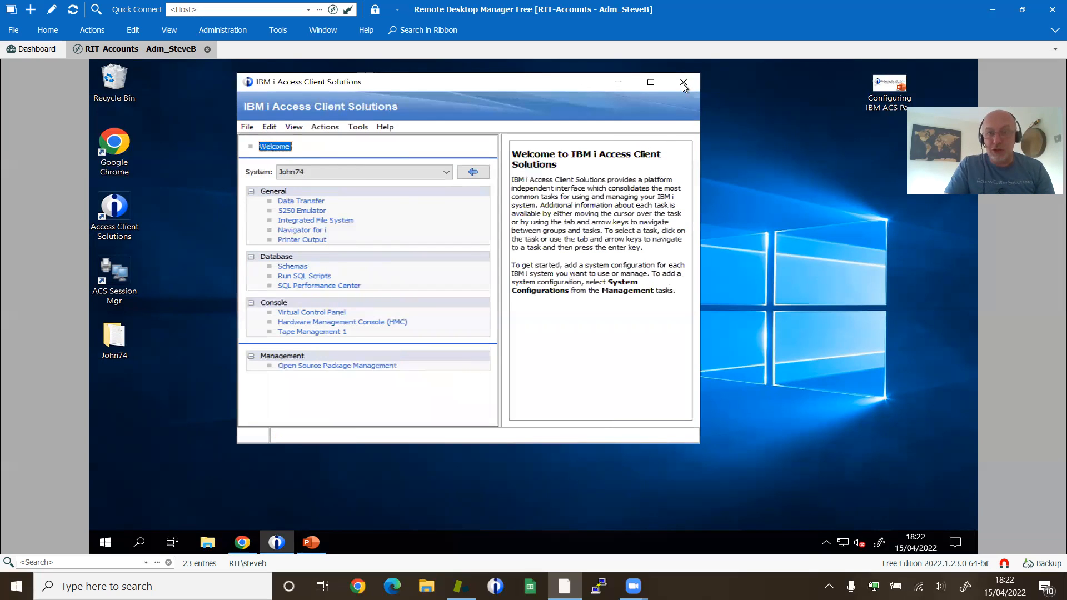
Step: Relaunch ACS via Run as administrator from the desktop shortcut
right_click(113, 208)
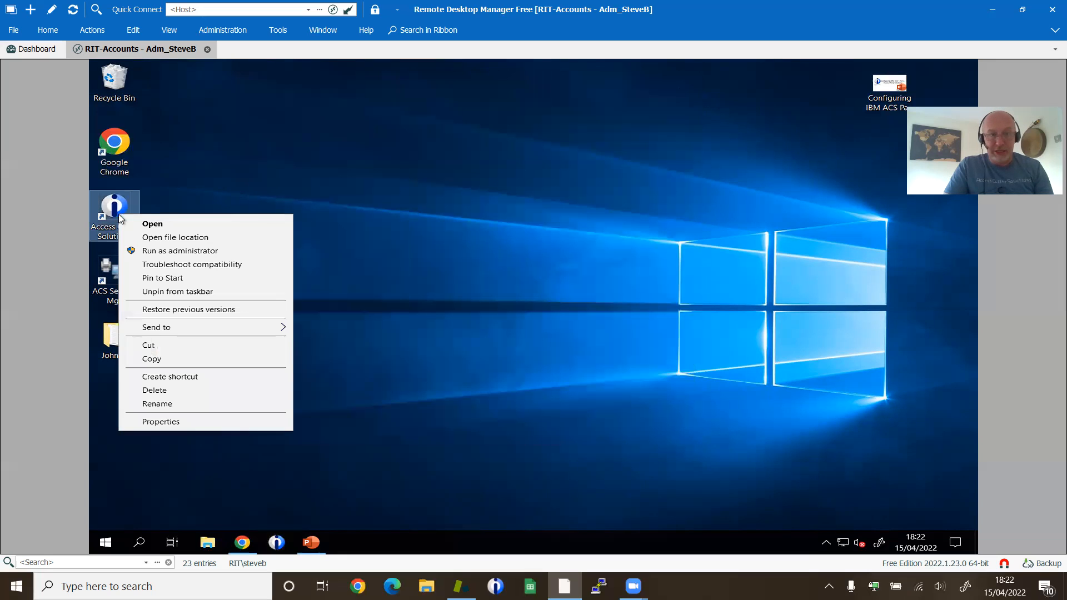
mouse_move(185, 251)
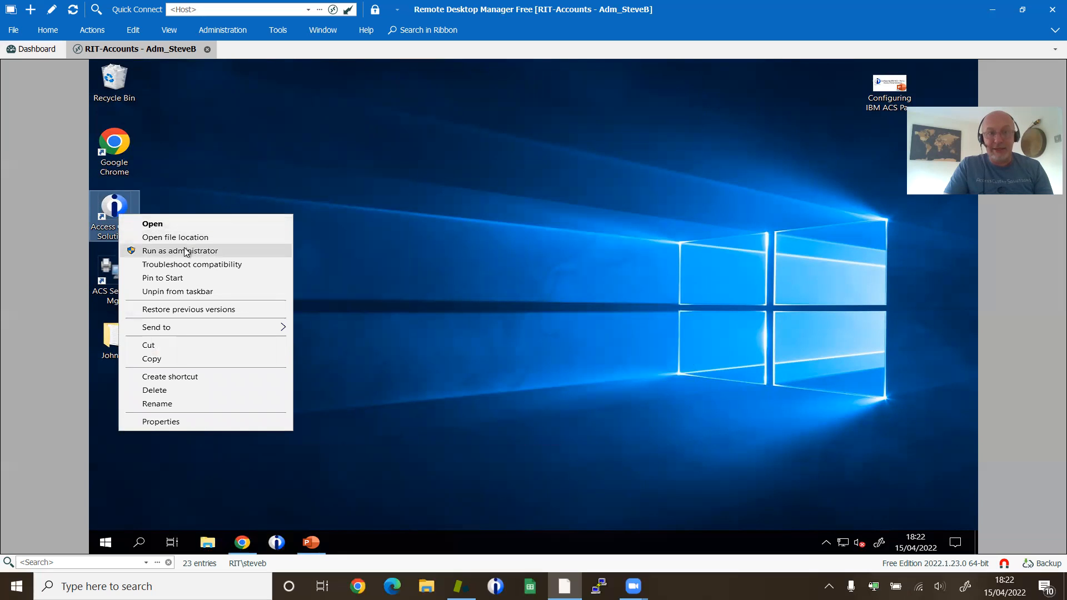
click(180, 251)
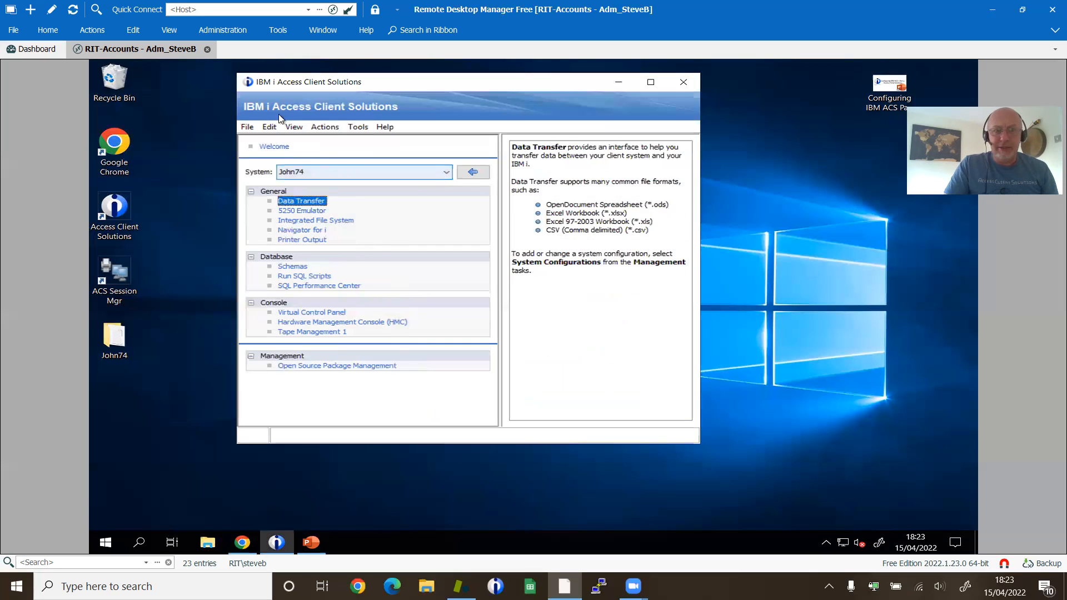
click(269, 127)
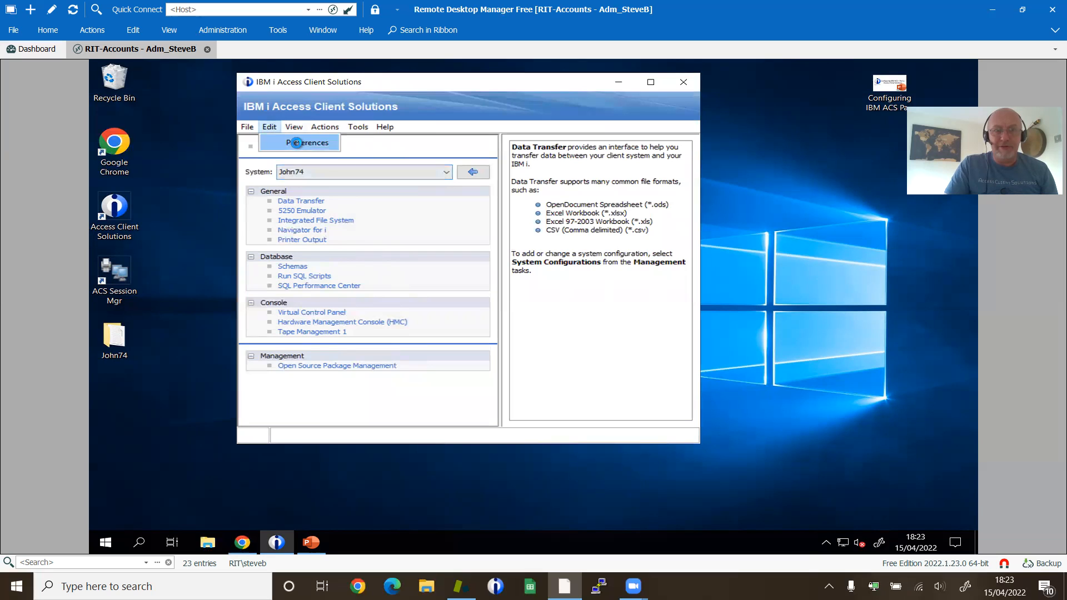
Step: Clear all four restricted functions in admin Preferences, save, and acknowledge the restart notice
click(300, 142)
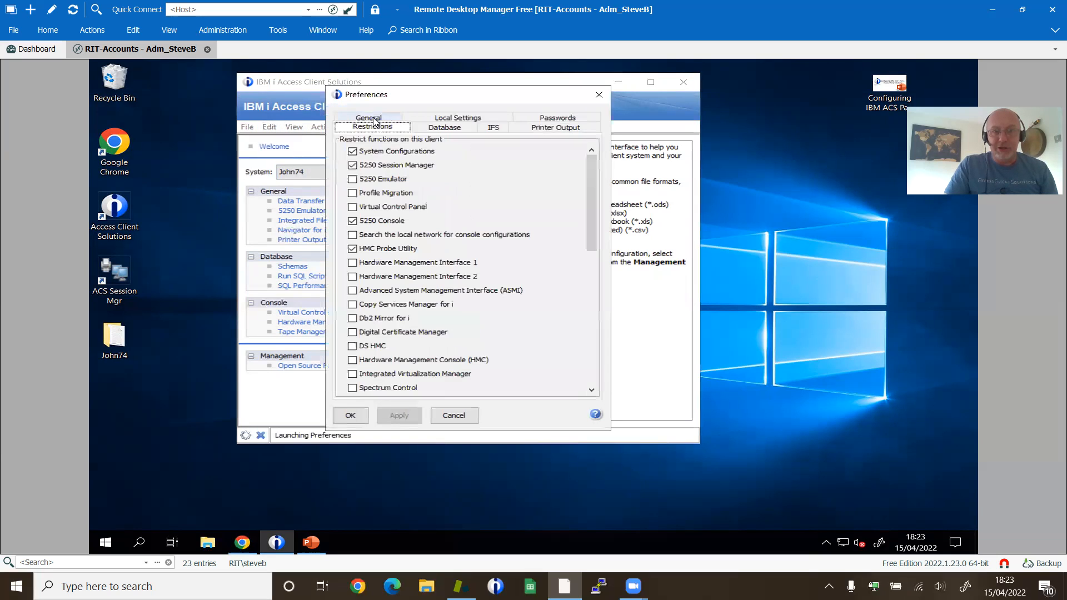
click(351, 151)
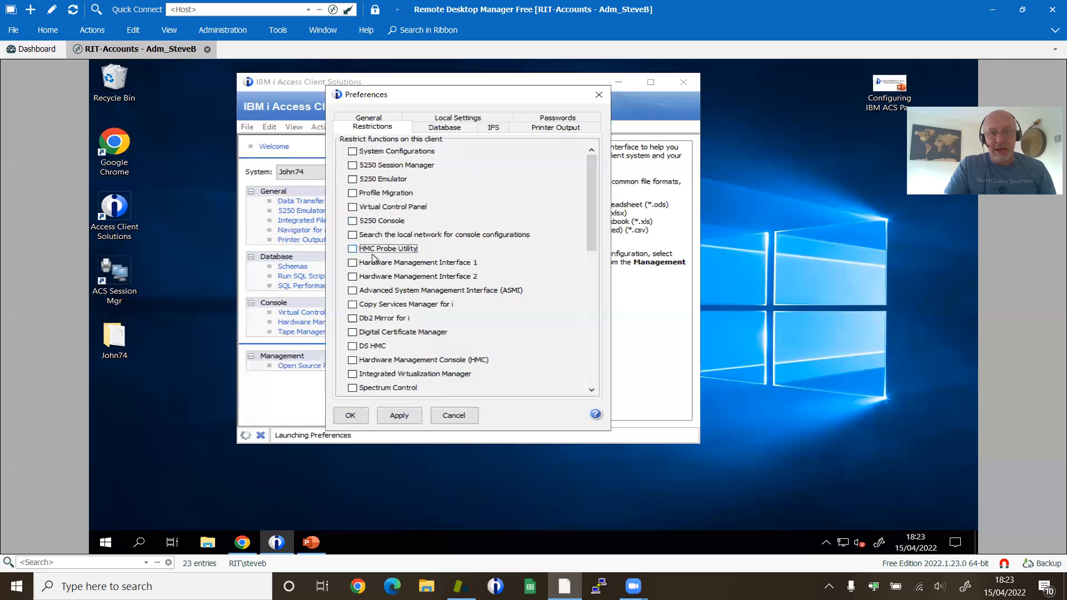
scroll(down, 3)
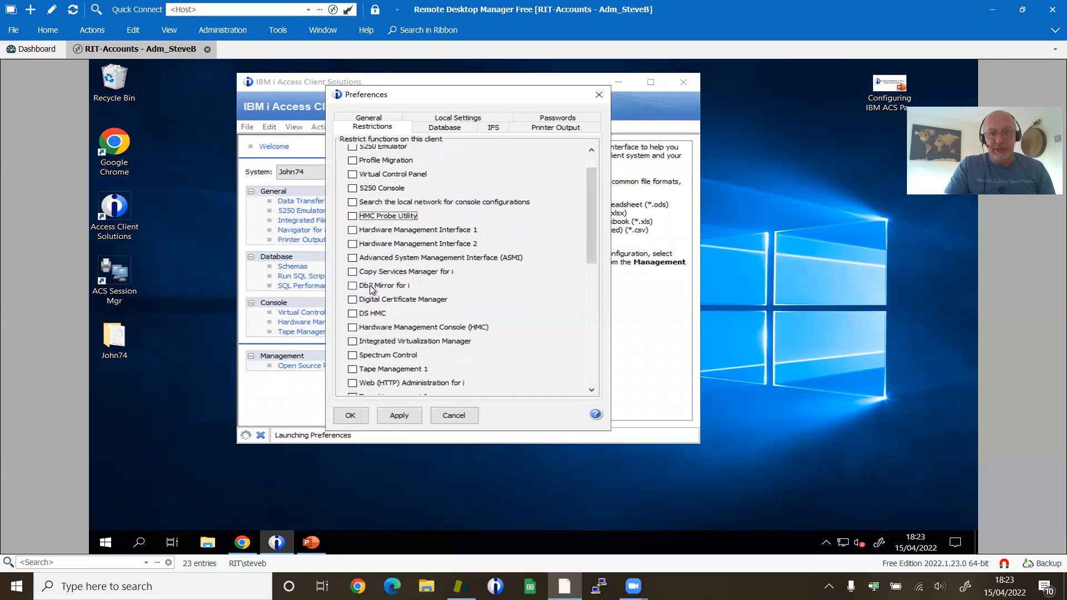
scroll(down, 3)
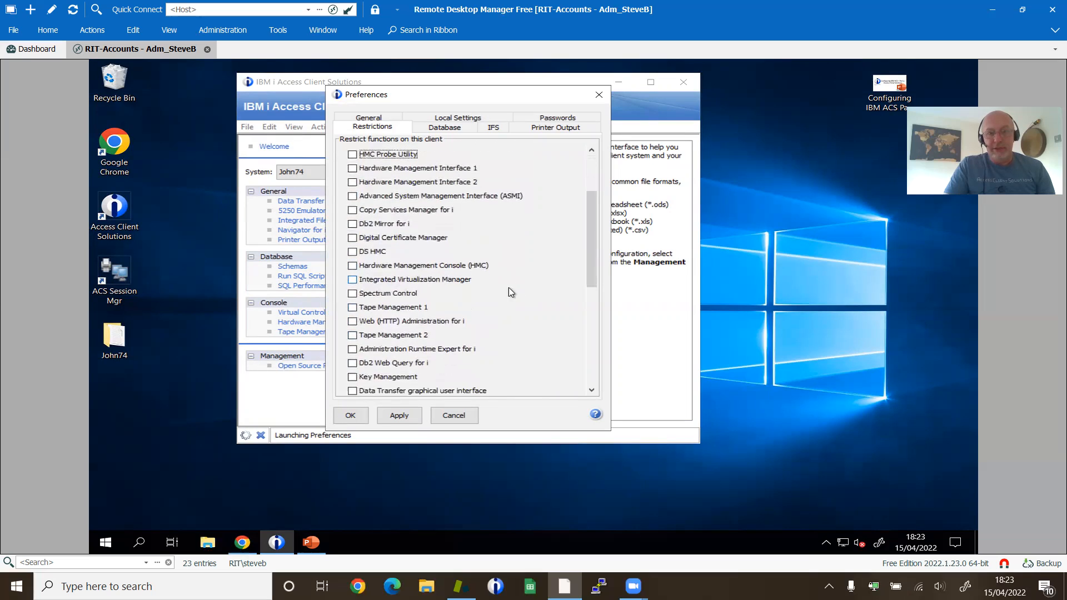
scroll(down, 3)
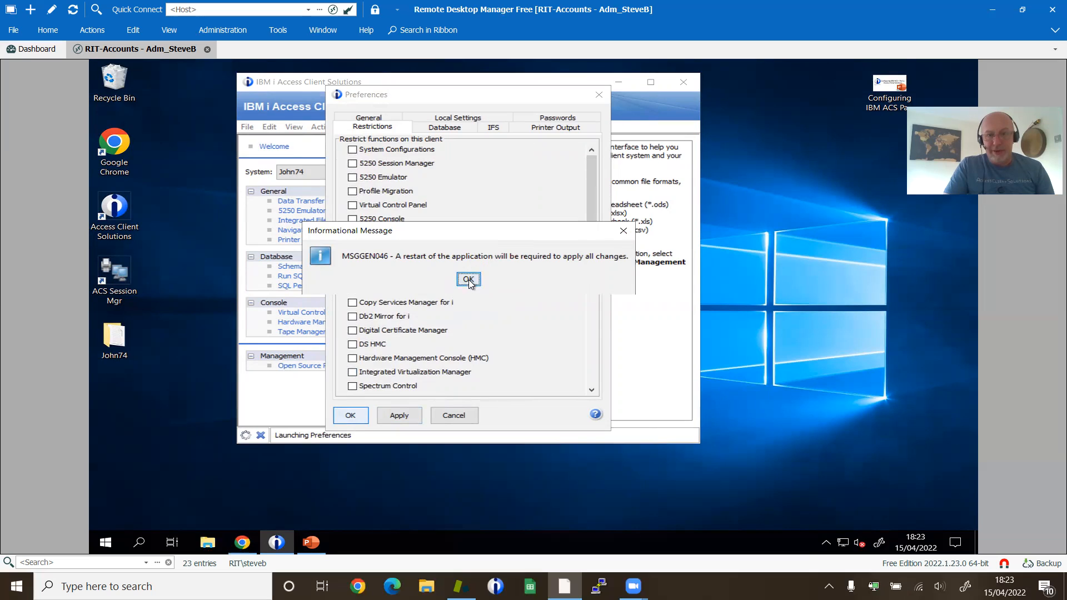
click(468, 280)
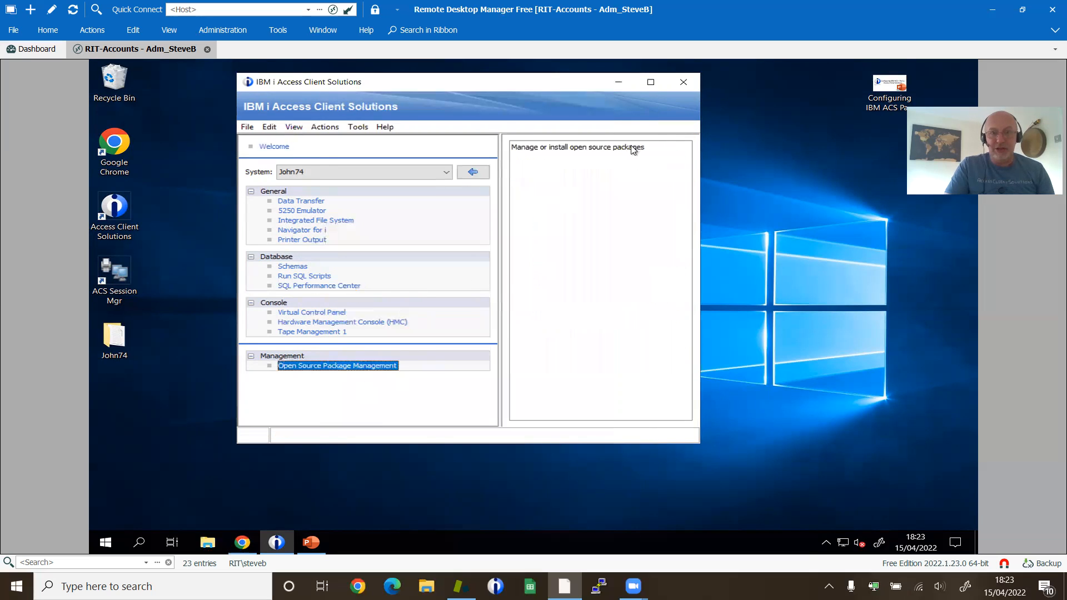
Step: Restart ACS from the desktop shortcut so the removed functions reappear in the task list
click(683, 82)
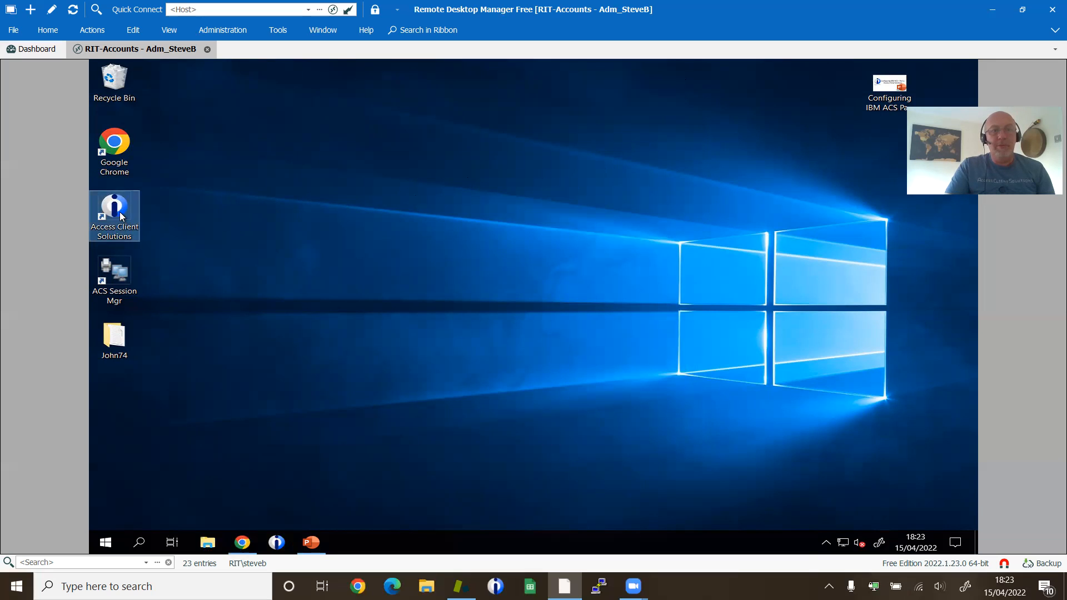
mouse_move(242, 189)
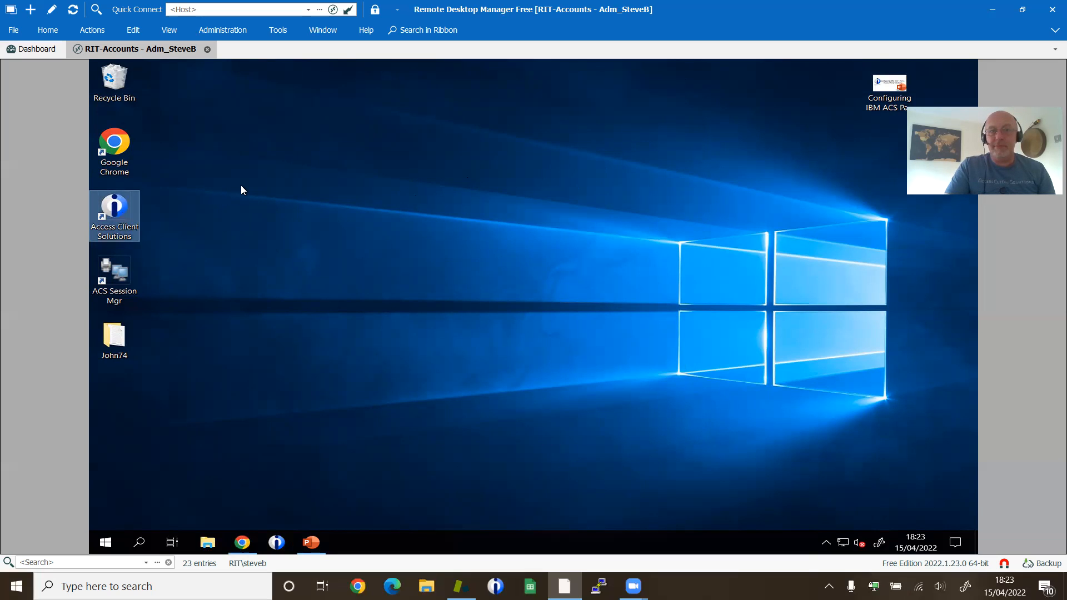
mouse_move(113, 208)
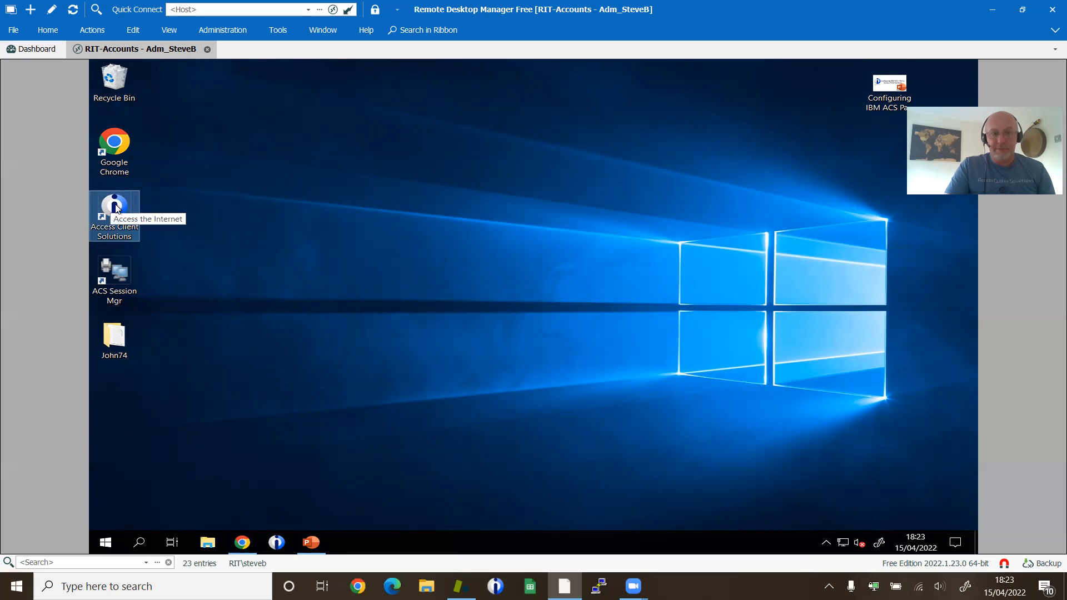
double_click(113, 207)
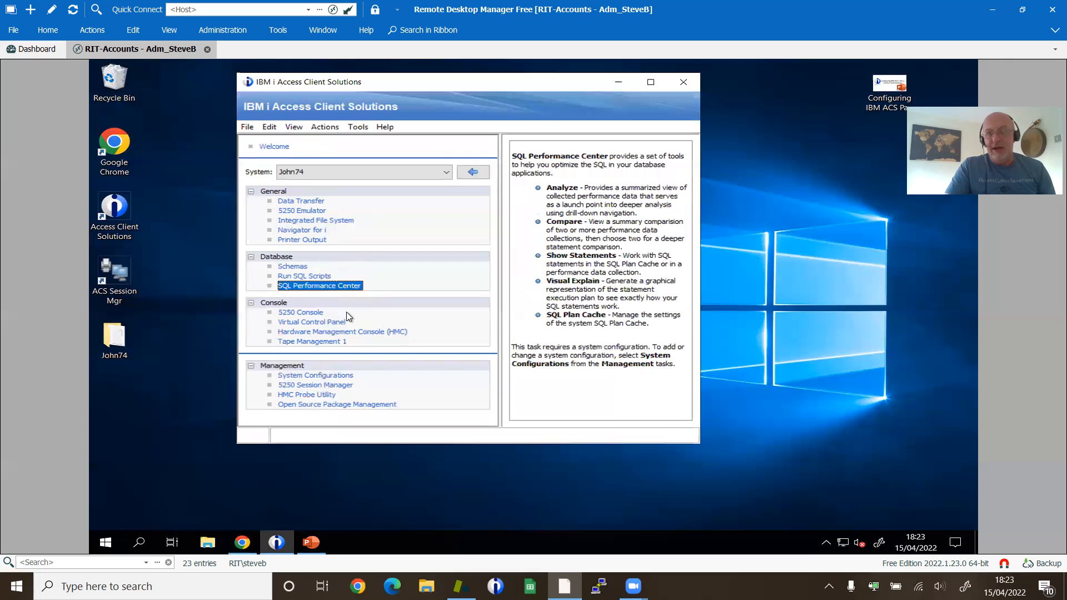
mouse_move(407, 267)
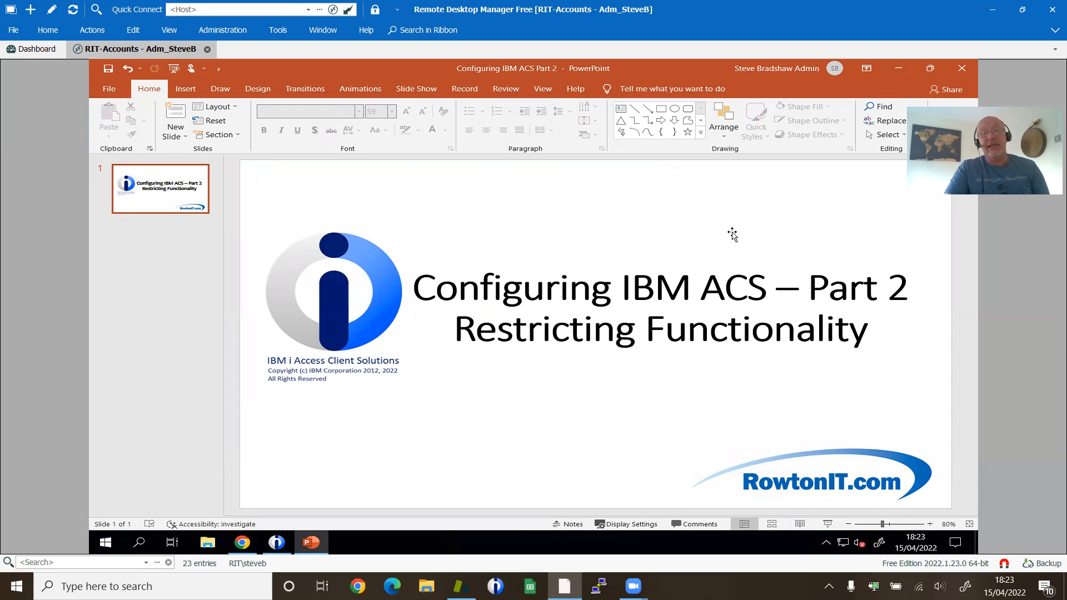
mouse_move(784, 117)
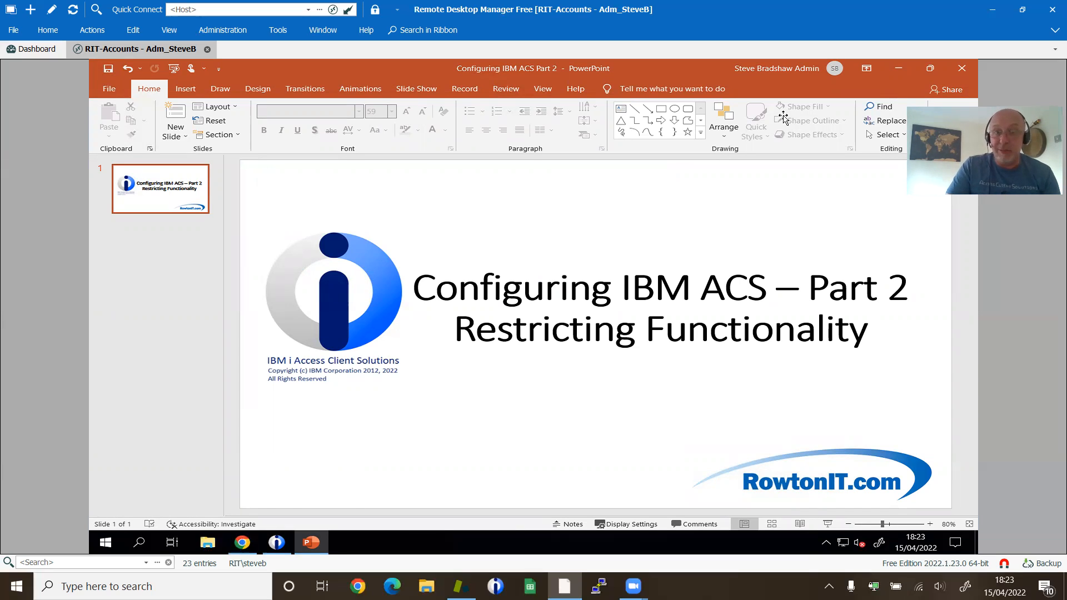